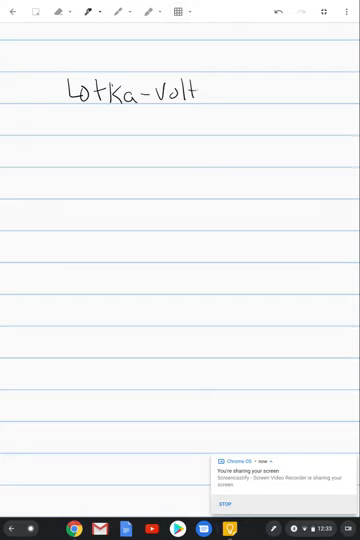
Step: Handwrite the title 'Lotka-Volterra', the label 'prey' and the start of dN/dt = r
type("erra")
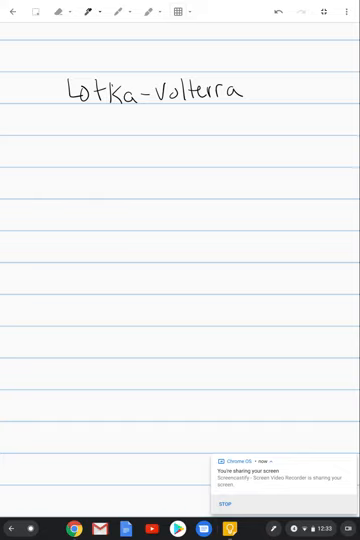
left_click_drag(32, 140, 36, 124)
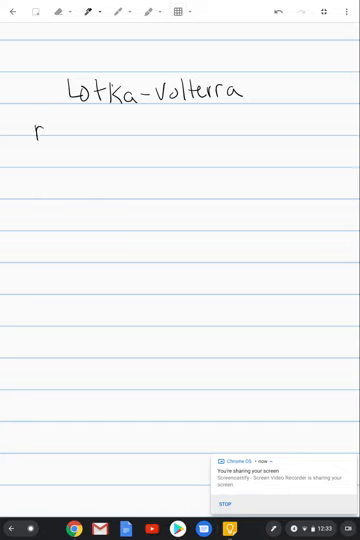
type("prey")
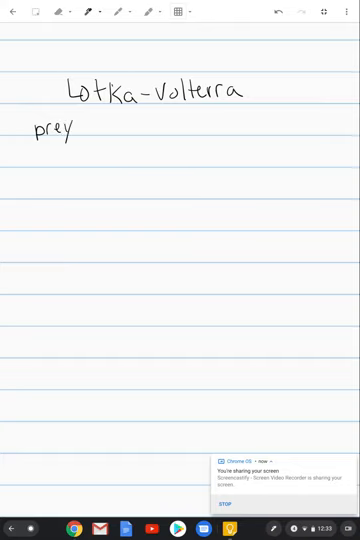
left_click_drag(30, 160, 44, 164)
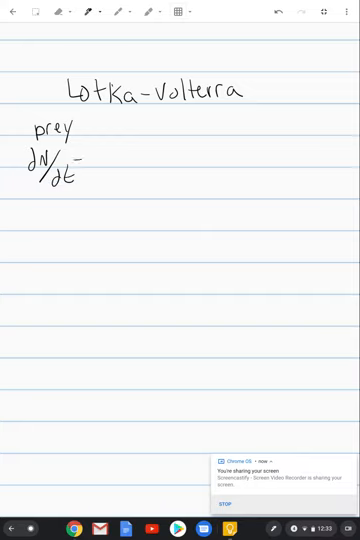
type("=r")
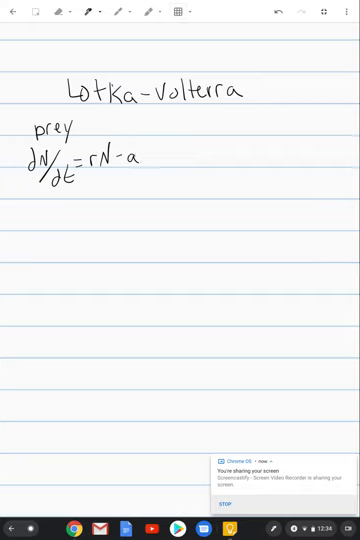
Step: Complete rN − aNP, write 'predator' and its equation dP/dt = faNP − gP
type("NP")
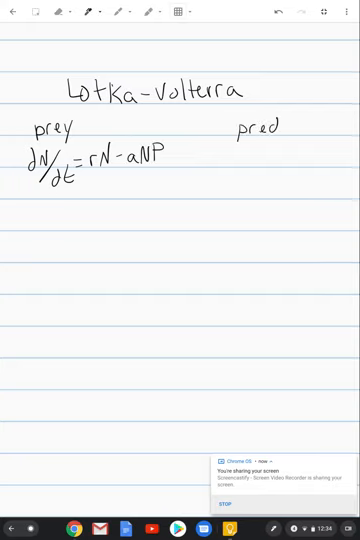
type("ator")
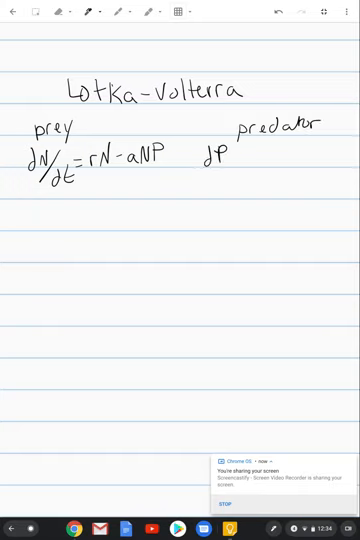
type("/dt = f")
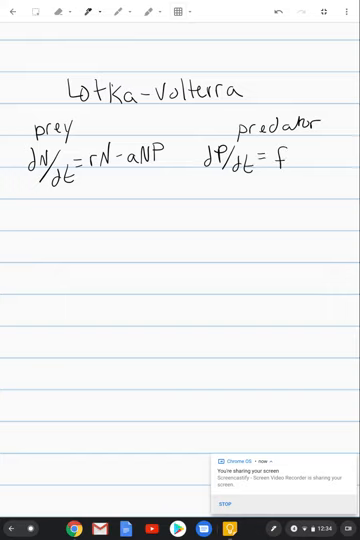
type("aNP")
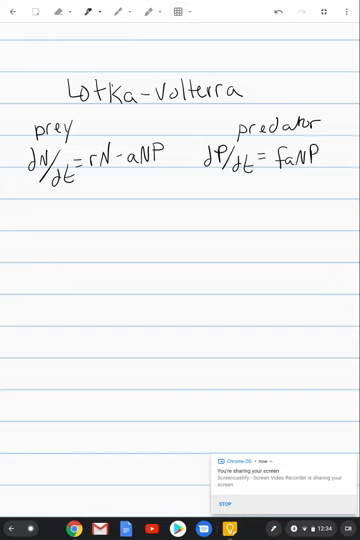
type("-gP")
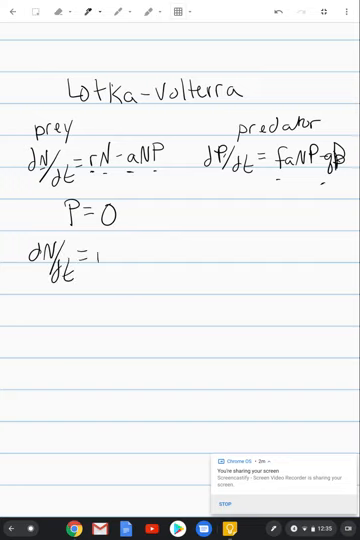
Step: Handwrite dN/dt = rN − (aN(0)) under P = 0, reducing to rN
type("rN-")
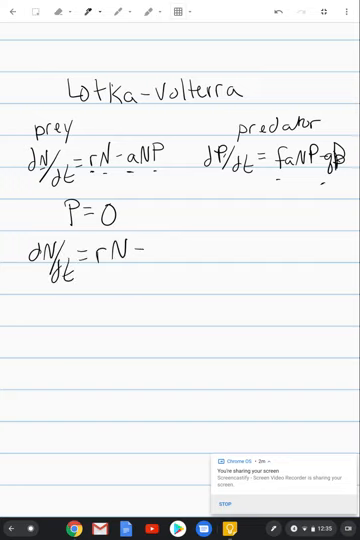
type("(aN(0")
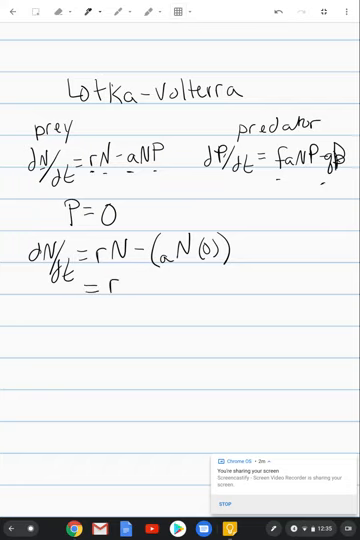
type("N")
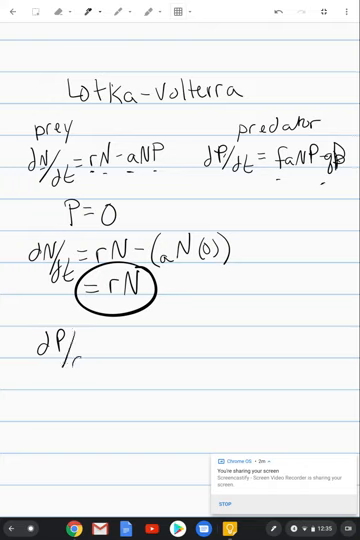
Step: Rewrite dP/dt = faN⁰ − gP below and simplify it to = gP
type("t=")
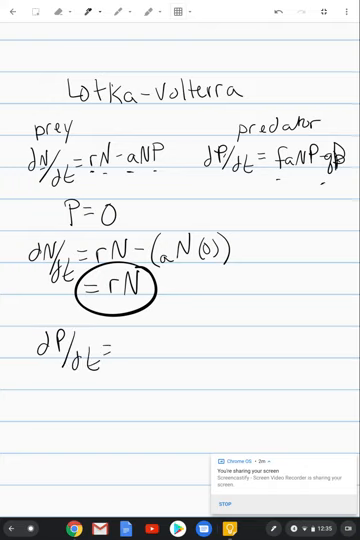
type("faNP-gP")
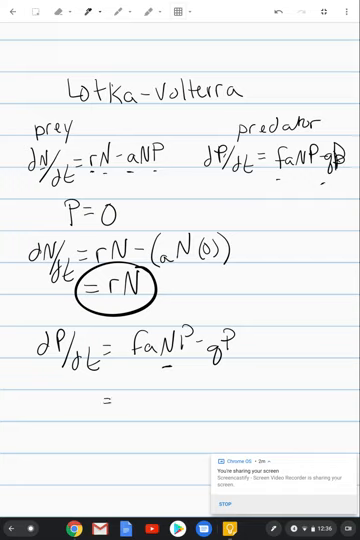
type("q")
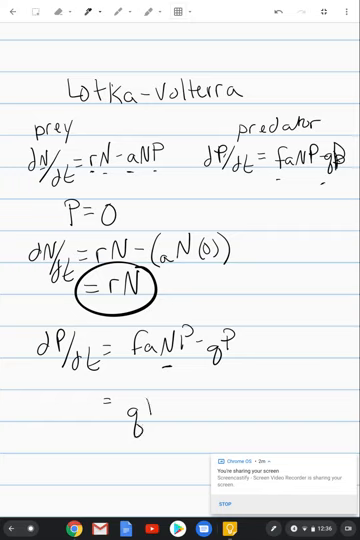
type("P")
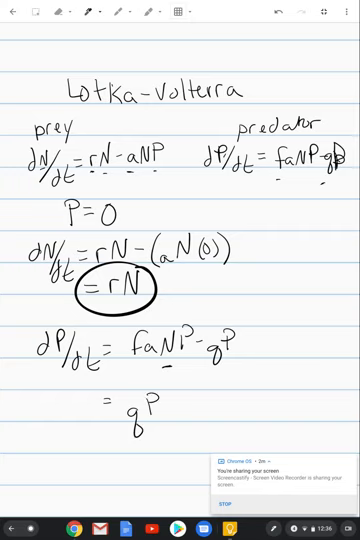